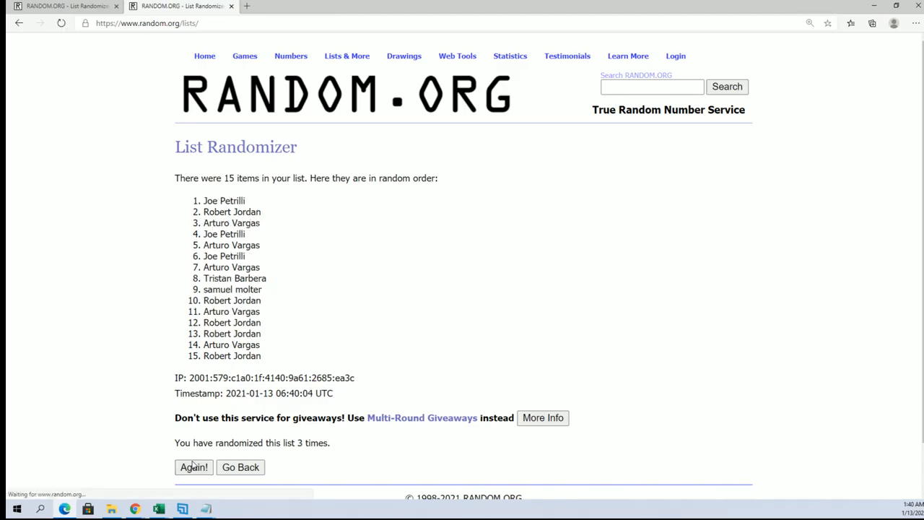
# Reshuffle the 15-name list three more times via Again! to reach seven randomizations.
pyautogui.click(193, 466)
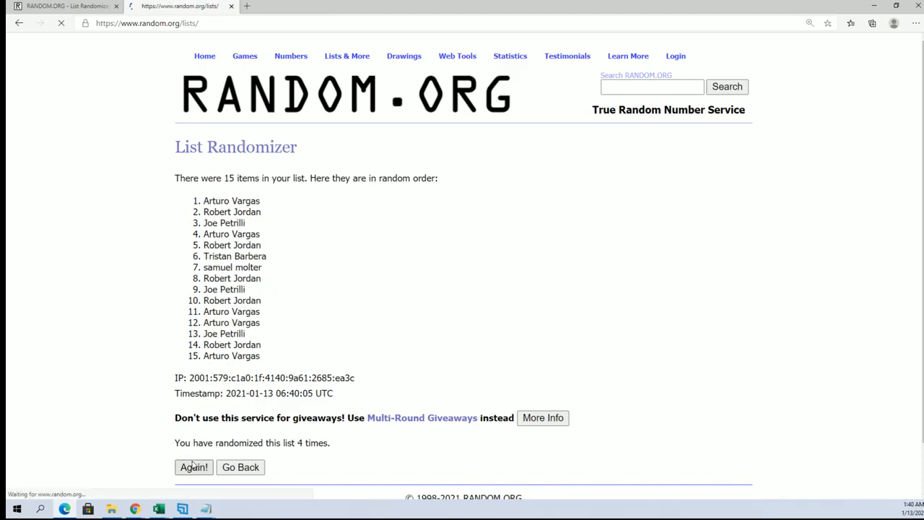
pyautogui.click(194, 468)
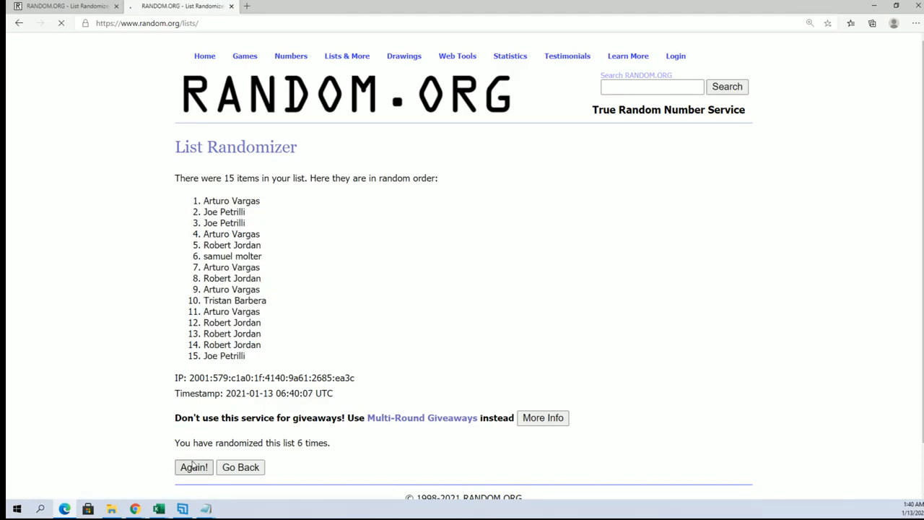
pyautogui.click(194, 468)
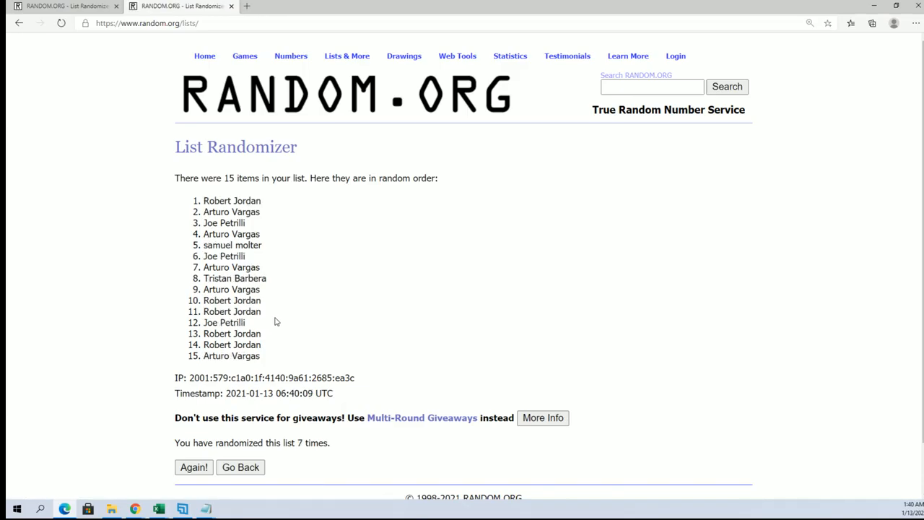
pyautogui.doubleClick(231, 201)
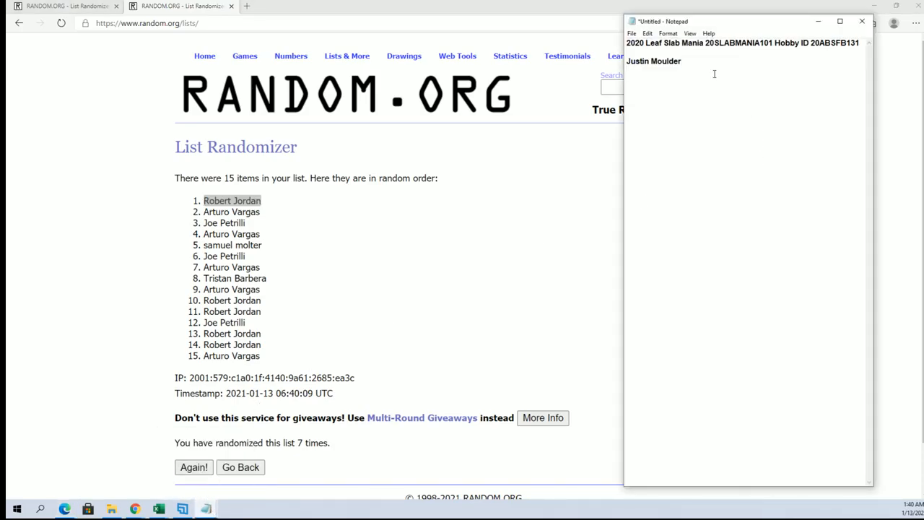
pyautogui.write('Robert Jordan')
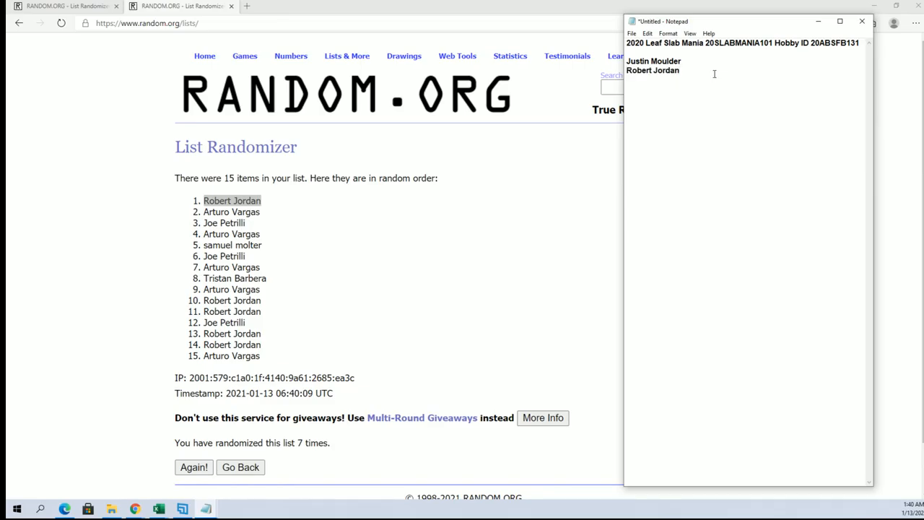